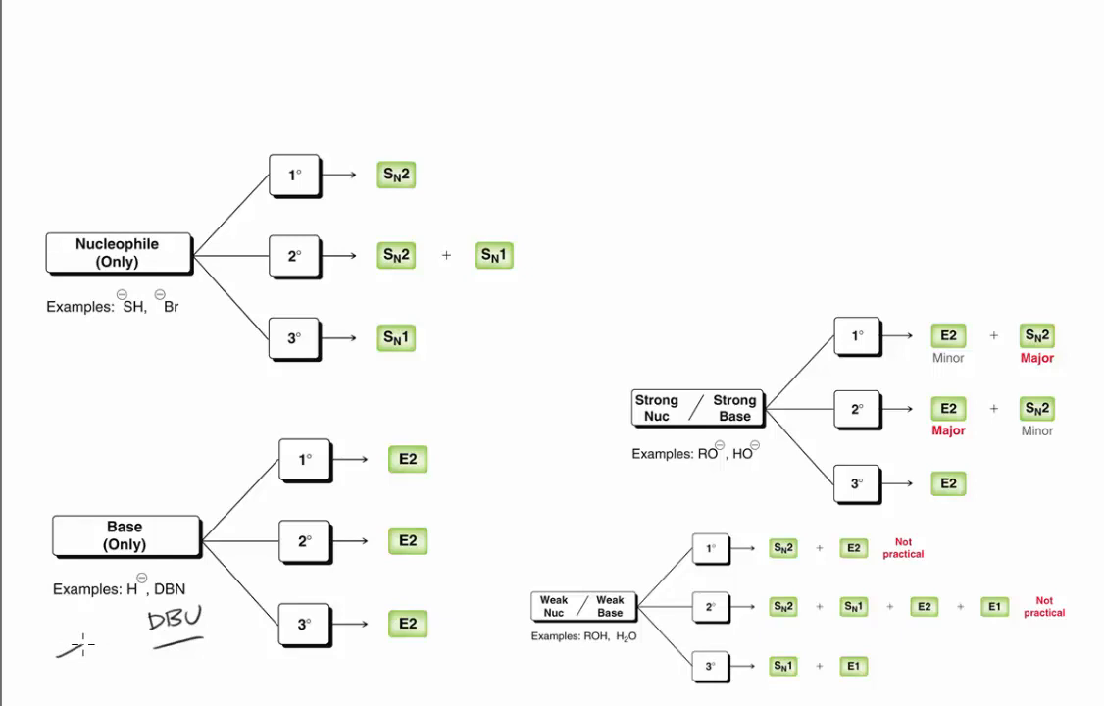
Sketch the tert-butoxide structure with O⁻ beside the handwritten DBU under Base (Only) examples.
{"action": "left_click_drag", "start_coordinate": [69, 647], "coordinate": [127, 651]}
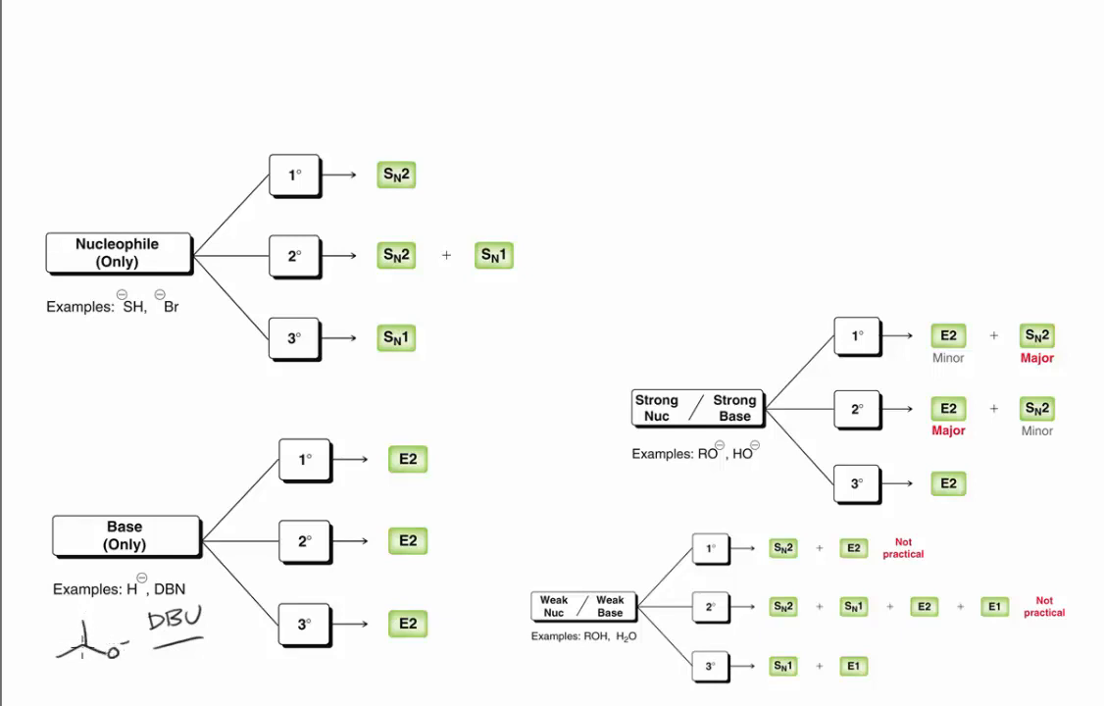